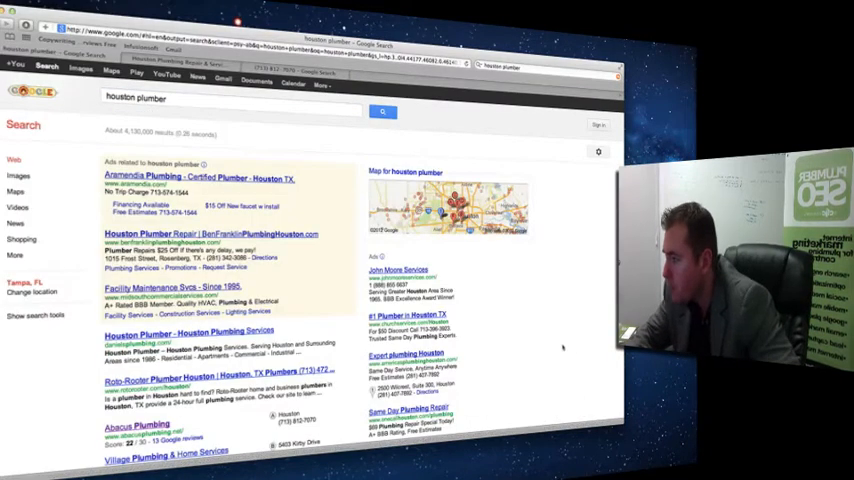
Scroll through the 'houston plumber' search results toward the Abacus Plumbing listing.
scroll("down", 3)
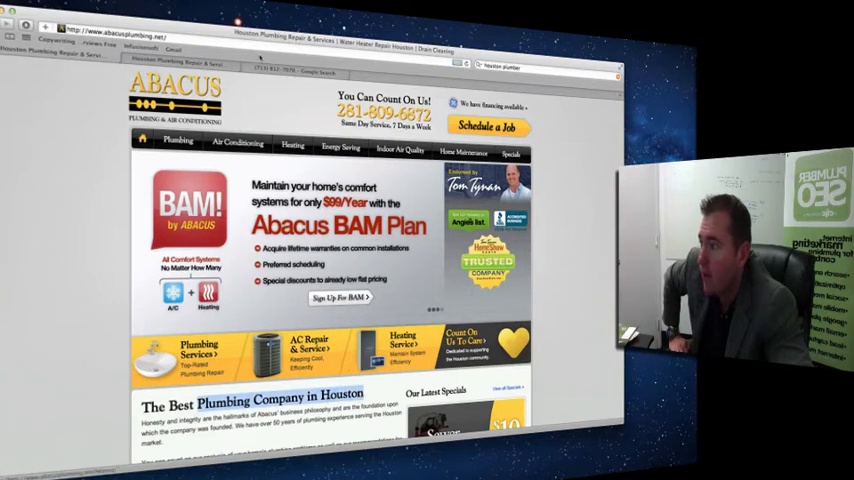
scroll("down", 3)
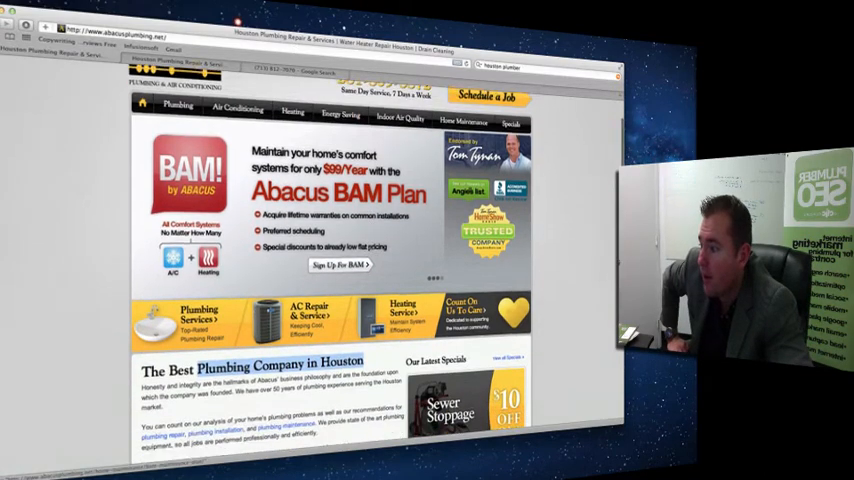
scroll("down", 3)
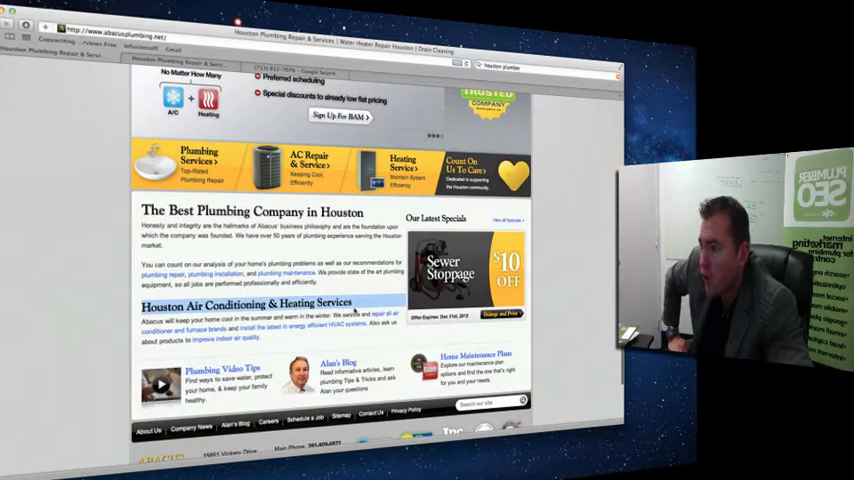
scroll("up", 3)
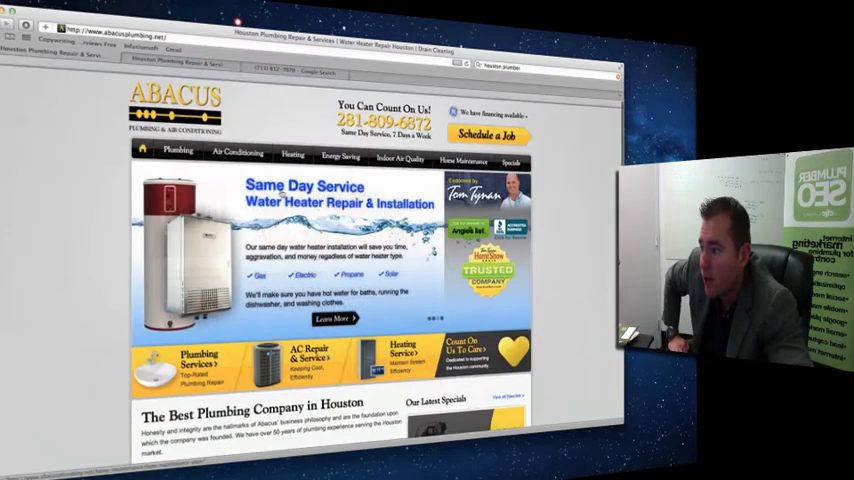
scroll("down", 3)
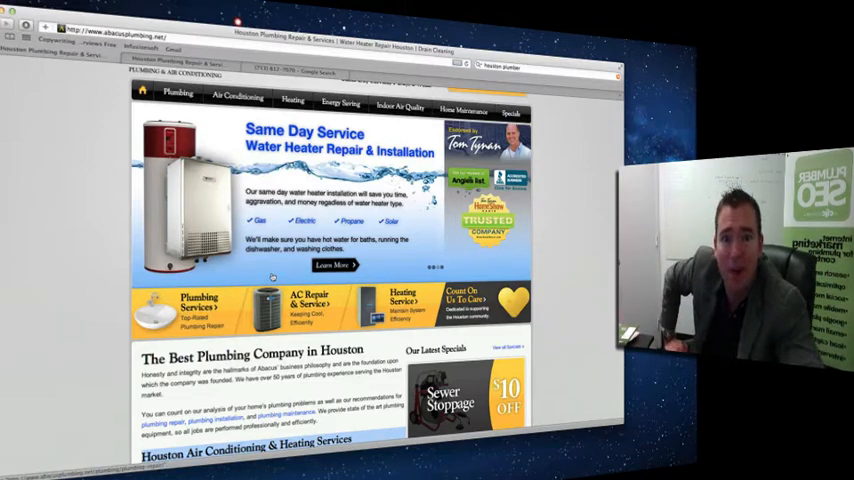
Scroll the Abacus Plumbing homepage down to its footer and back up.
scroll("up", 3)
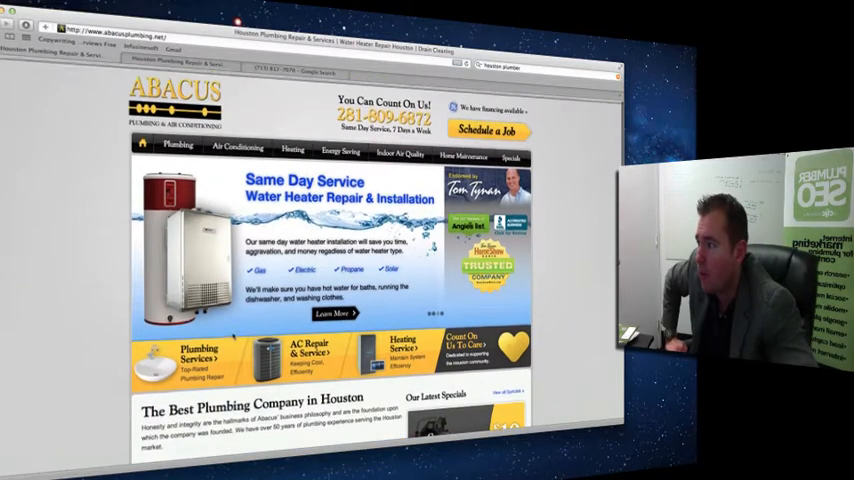
scroll("down", 3)
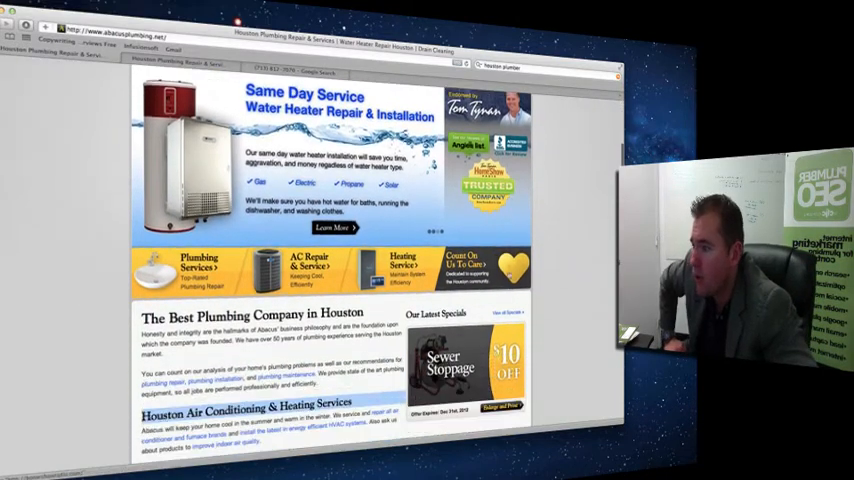
scroll("down", 3)
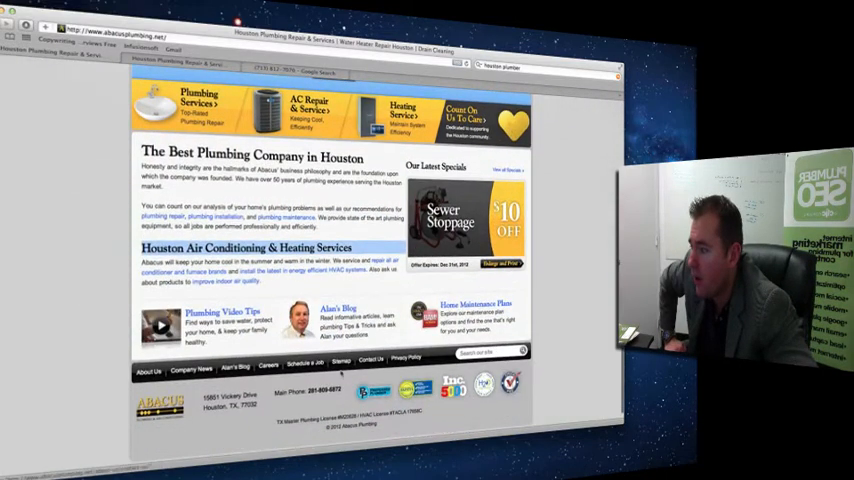
scroll("up", 3)
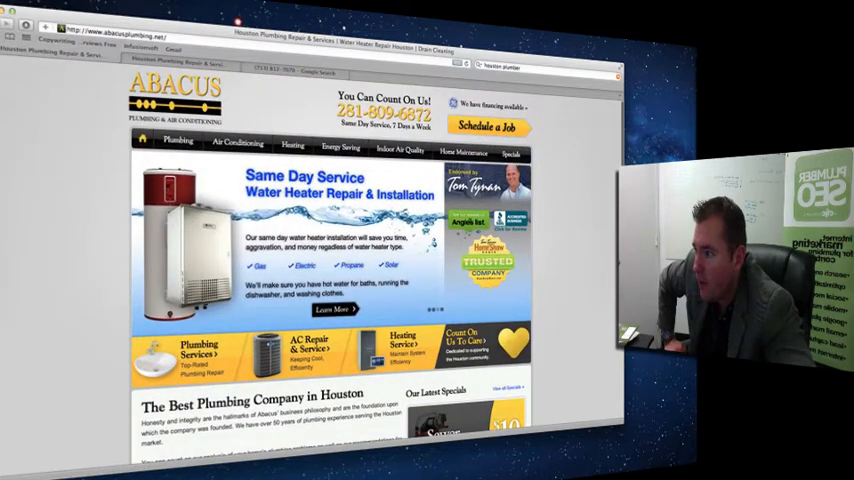
scroll("down", 3)
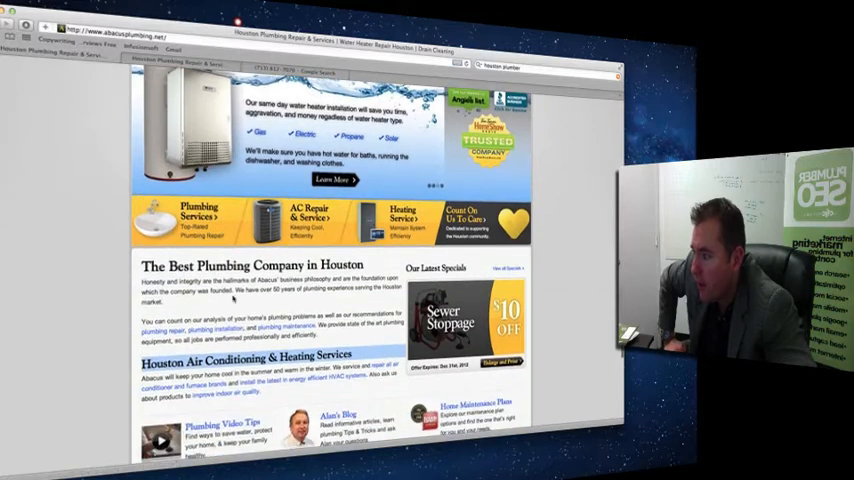
scroll("down", 3)
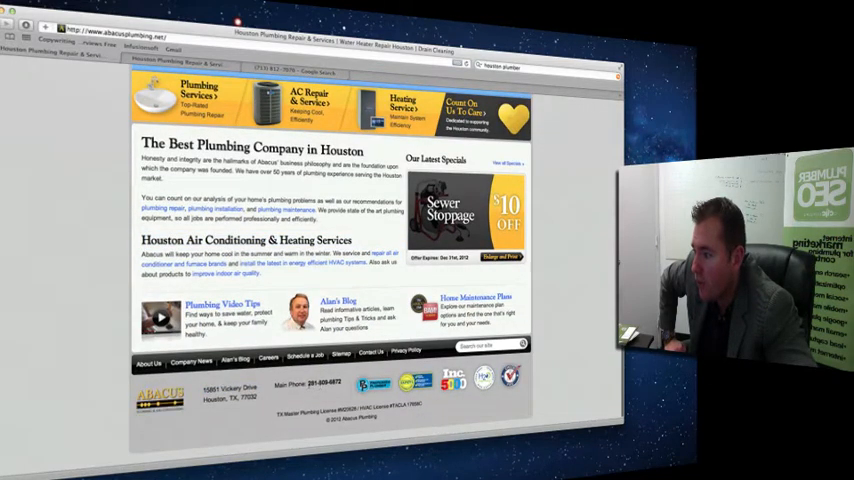
scroll("up", 3)
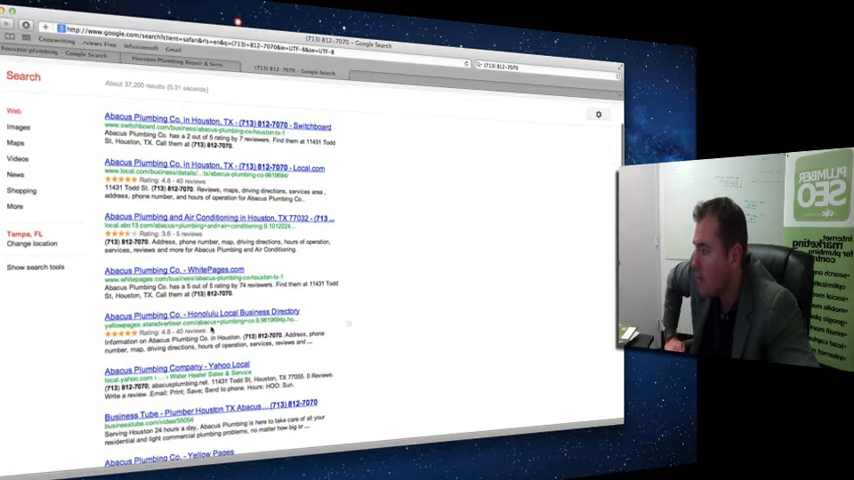
scroll("down", 3)
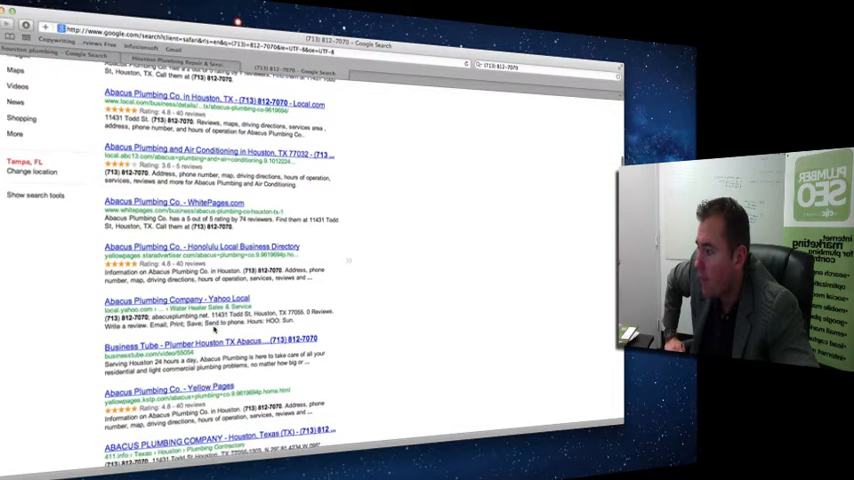
scroll("down", 3)
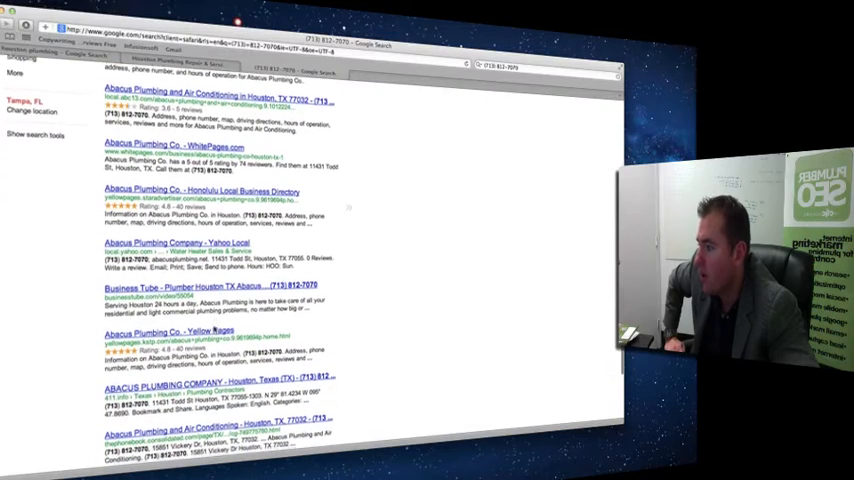
scroll("up", 3)
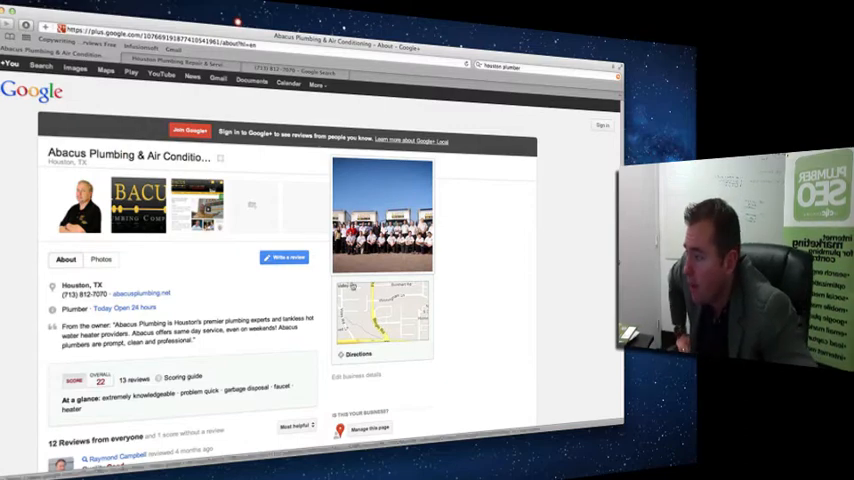
scroll("down", 3)
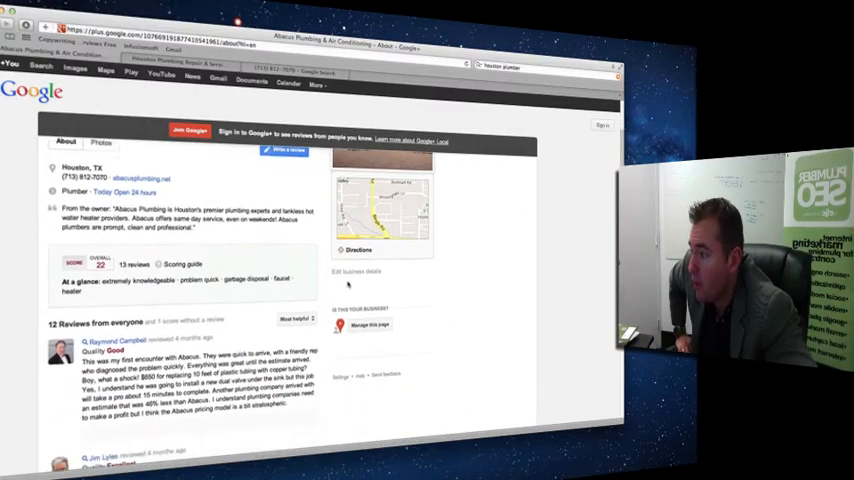
scroll("down", 3)
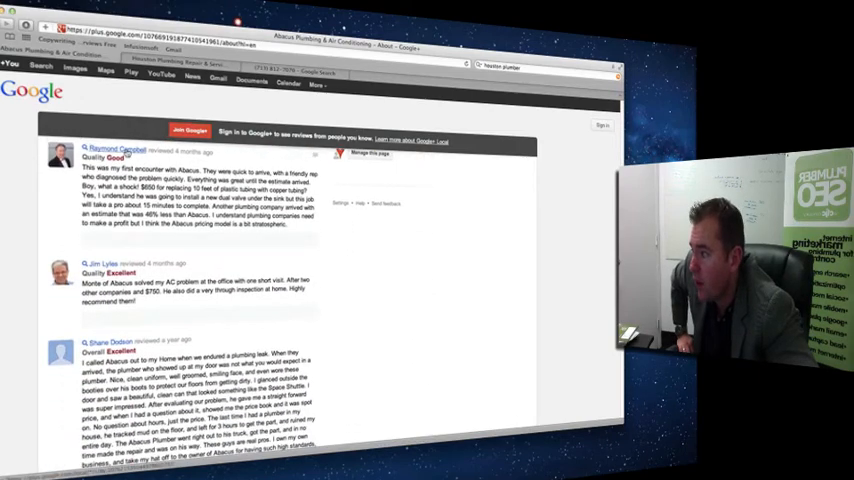
left_click(103, 263)
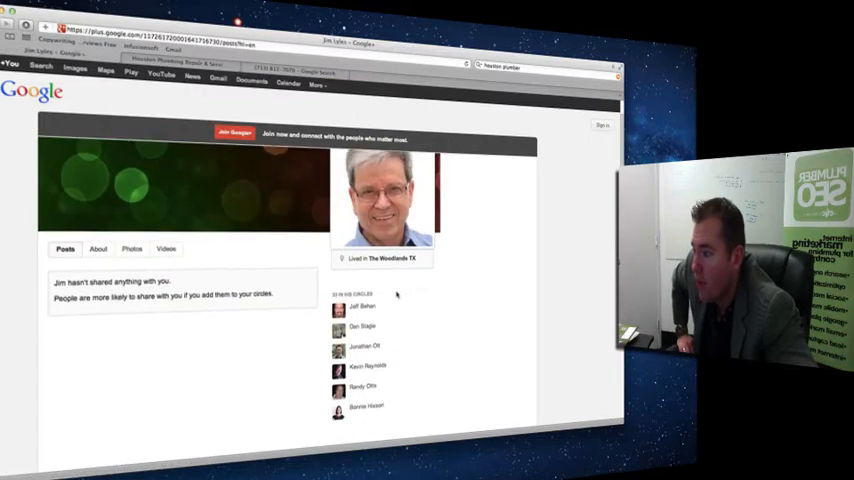
scroll("down", 3)
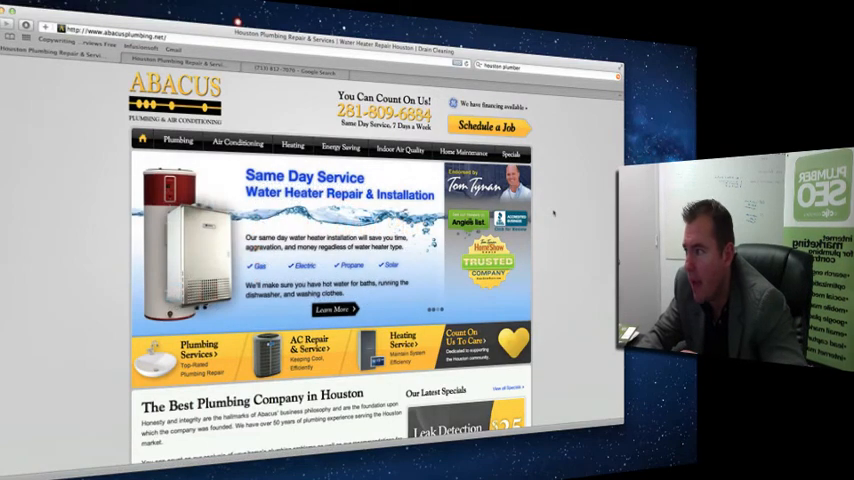
Scroll down the abacusplumbing.net homepage and back up.
scroll("down", 3)
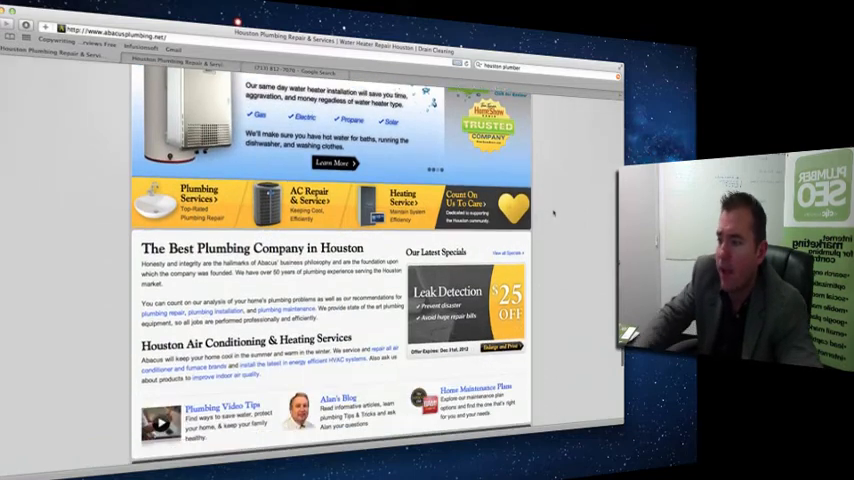
scroll("down", 3)
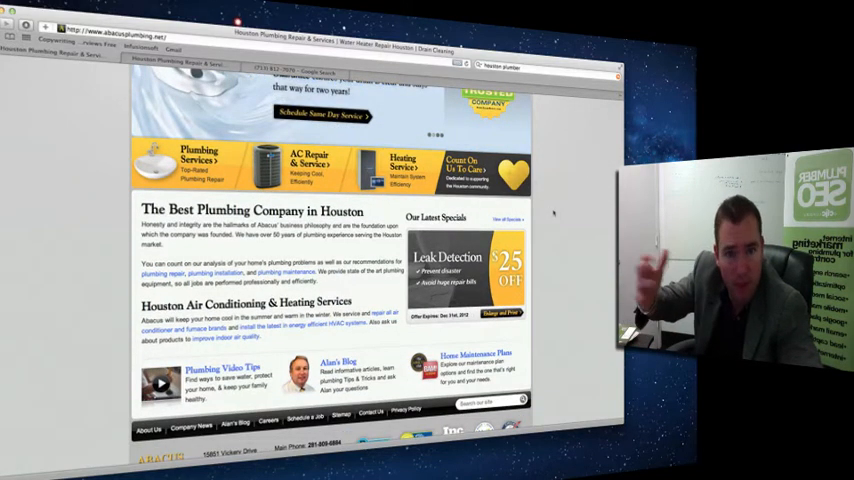
scroll("down", 3)
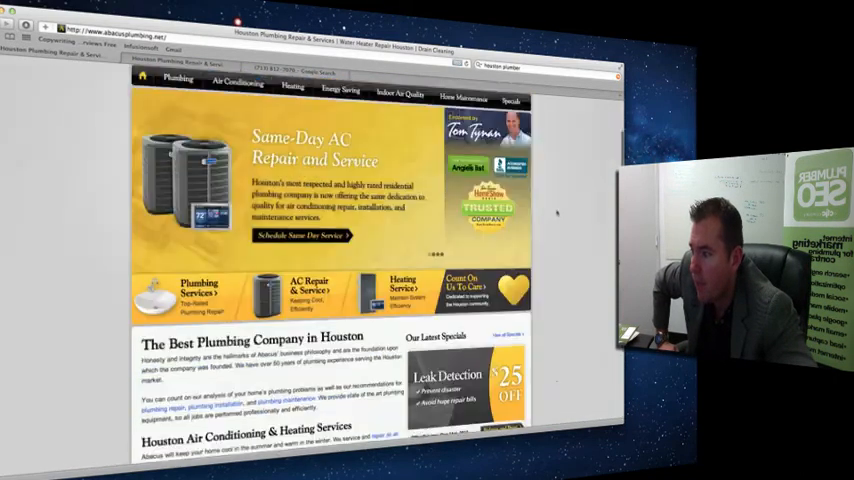
scroll("up", 3)
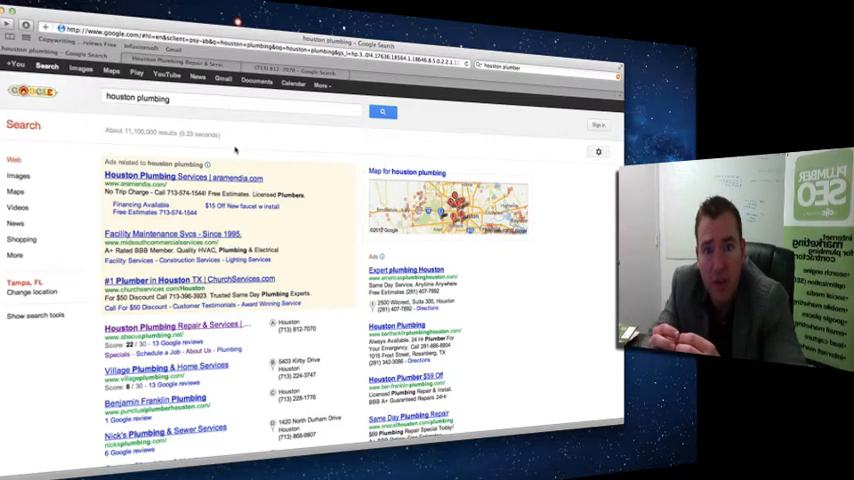
mouse_move(230, 132)
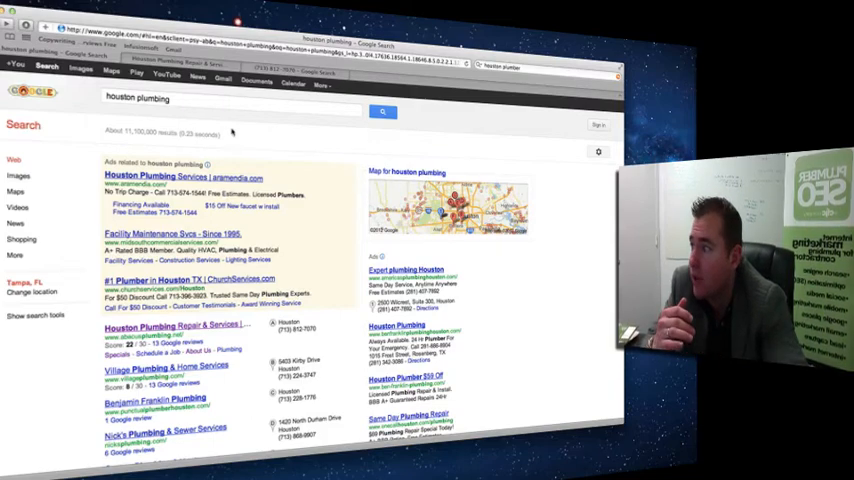